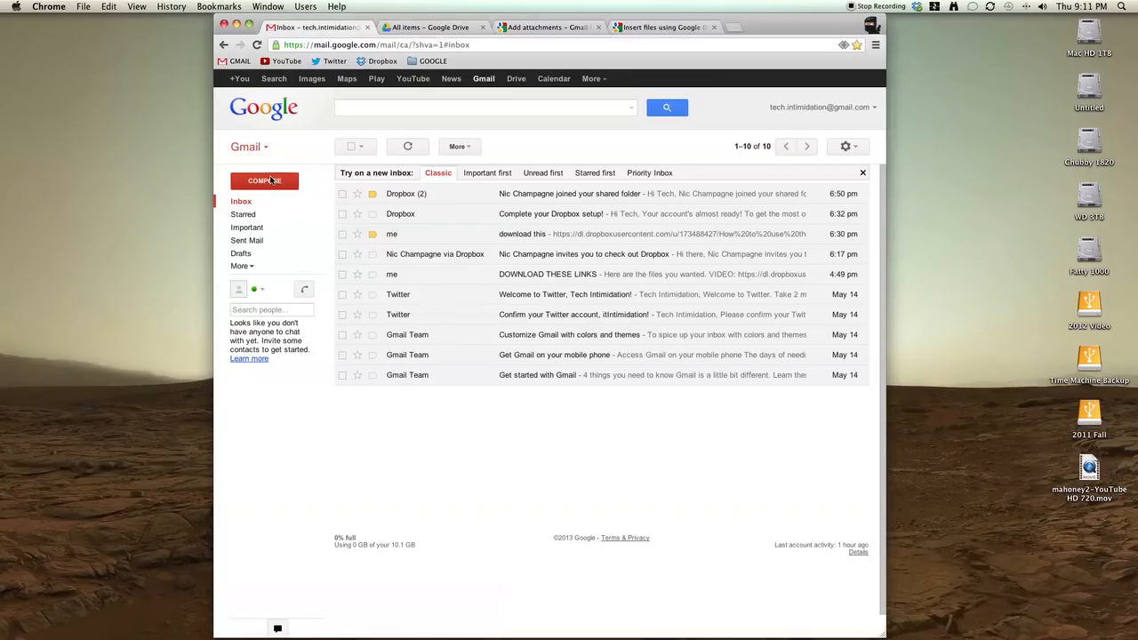
# Open a blank New Message window with the Compose button
pyautogui.click(264, 180)
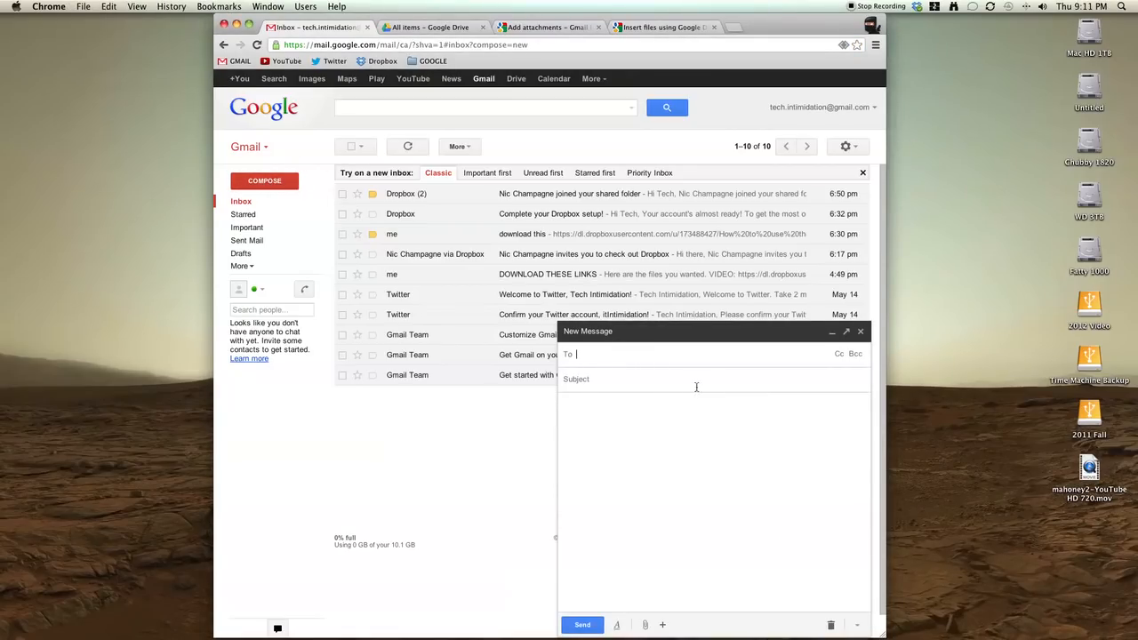
pyautogui.moveTo(646, 624)
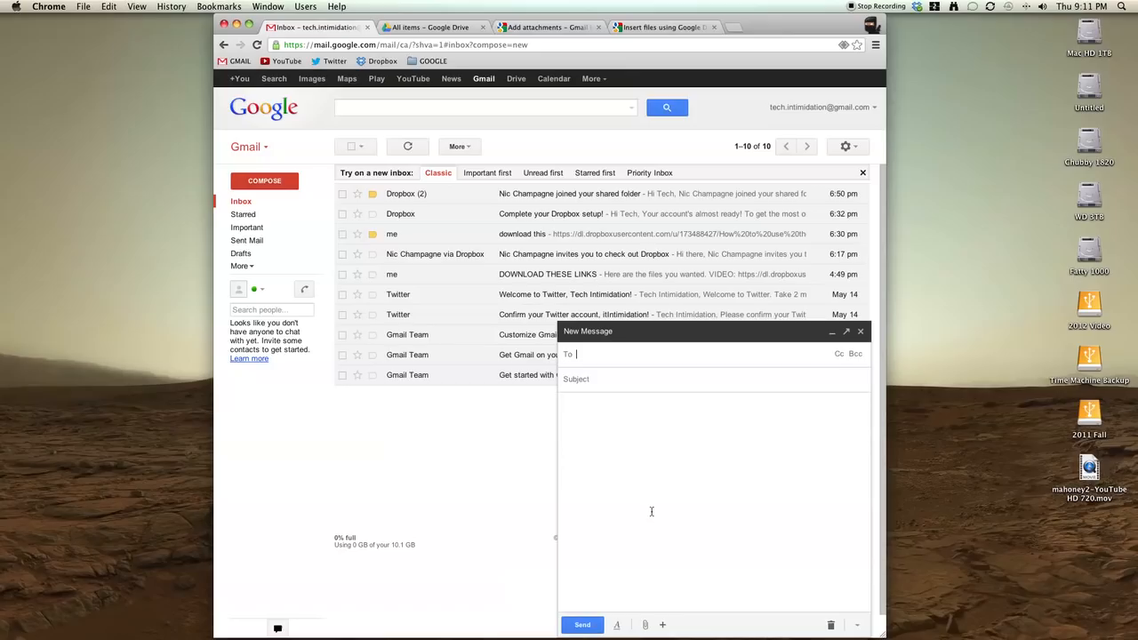
pyautogui.moveTo(652, 507)
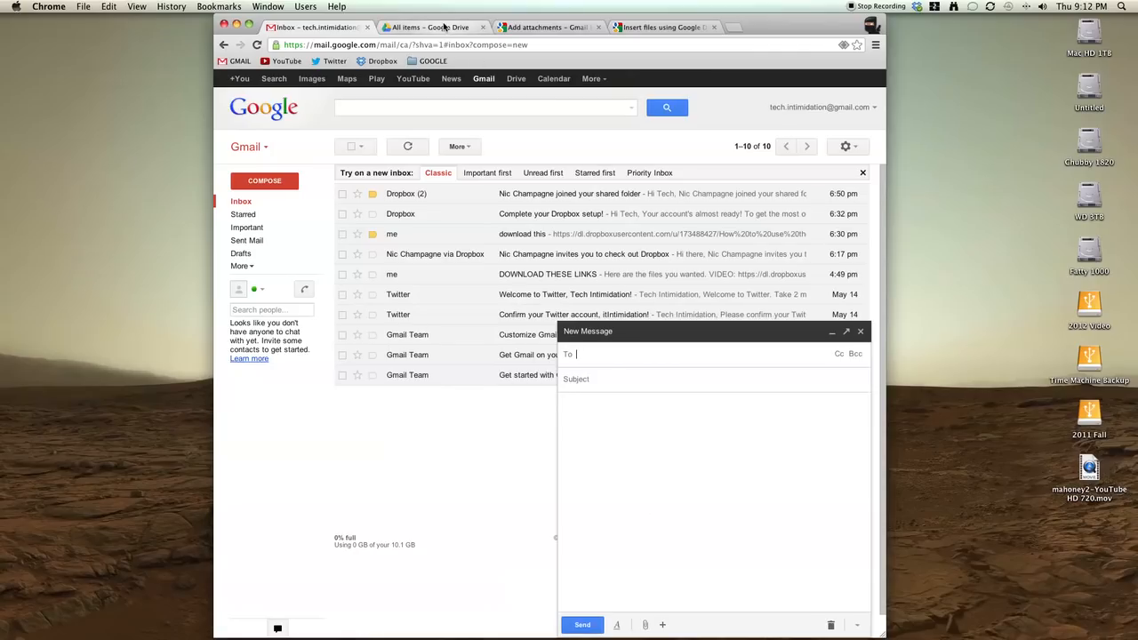
# In Google Drive, view the uploaded mahoney2-YouTube HD 720.mov and the upload options
pyautogui.click(431, 27)
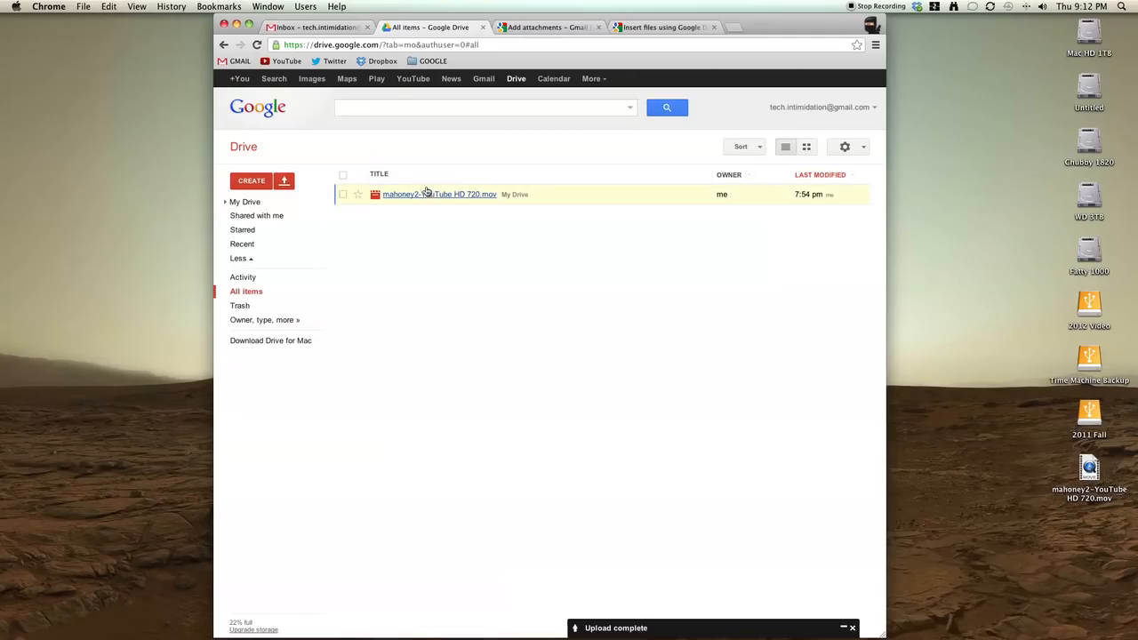
pyautogui.click(439, 194)
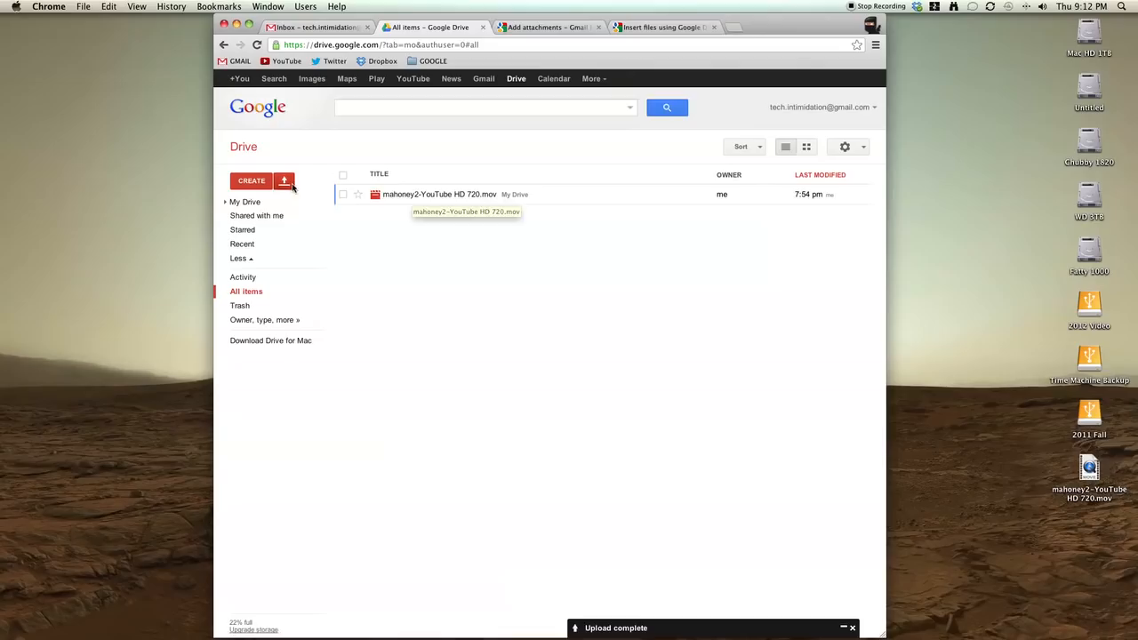
pyautogui.click(284, 180)
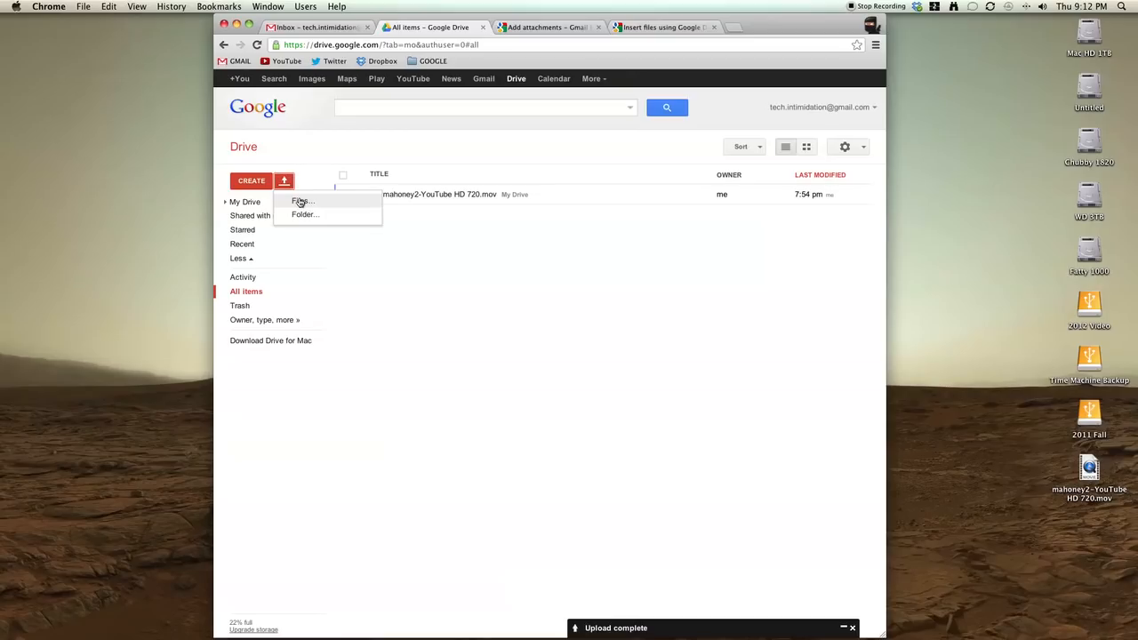
pyautogui.moveTo(317, 170)
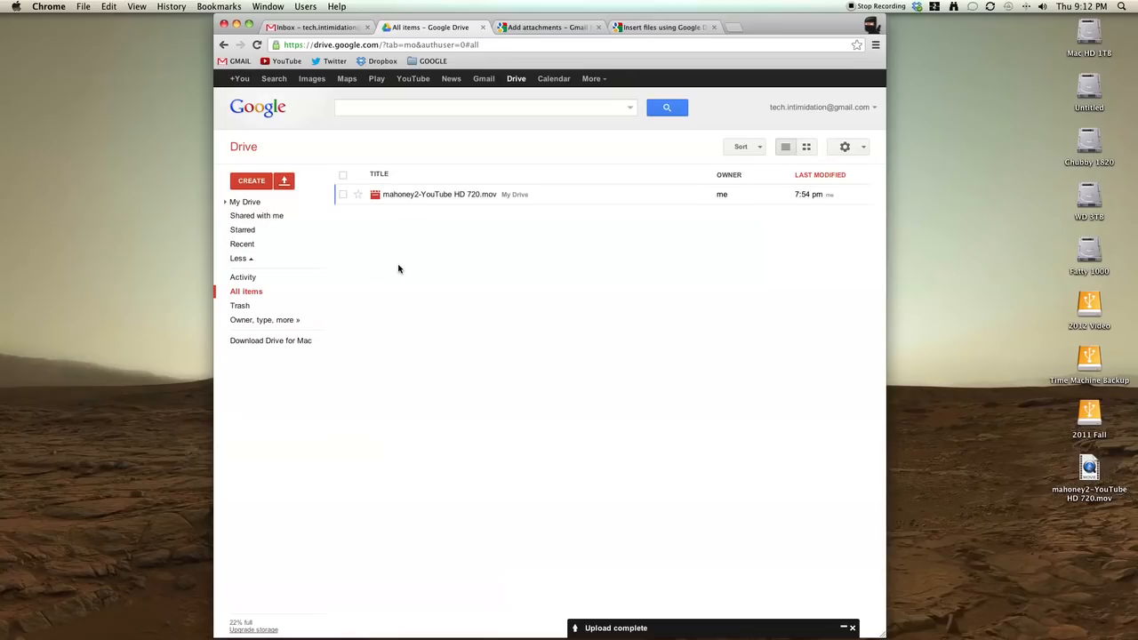
pyautogui.moveTo(412, 231)
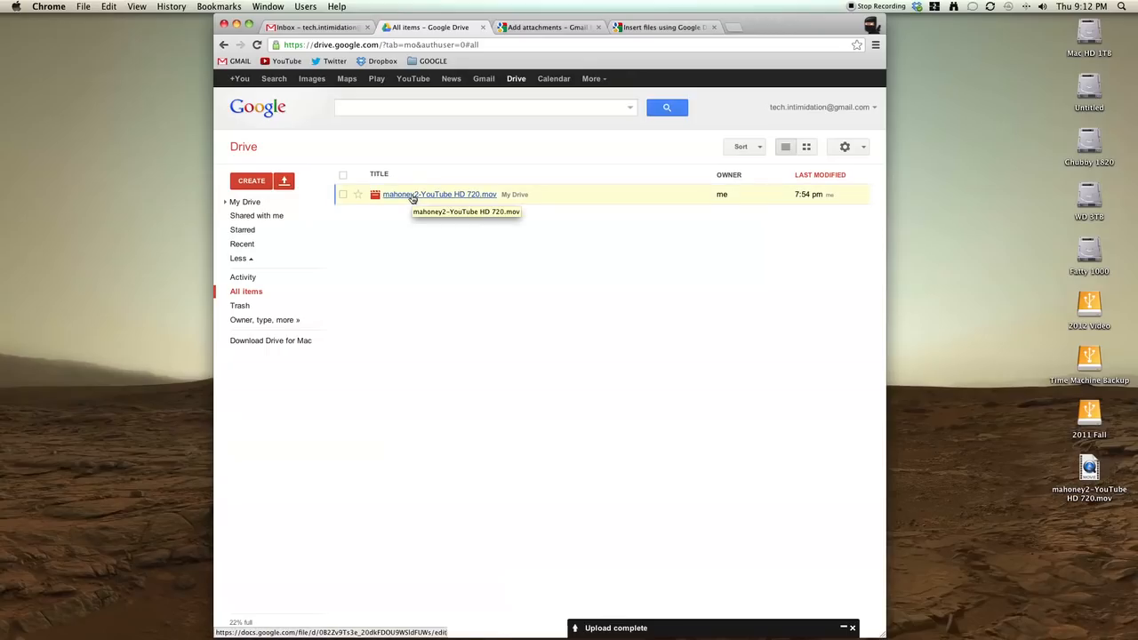
pyautogui.click(440, 193)
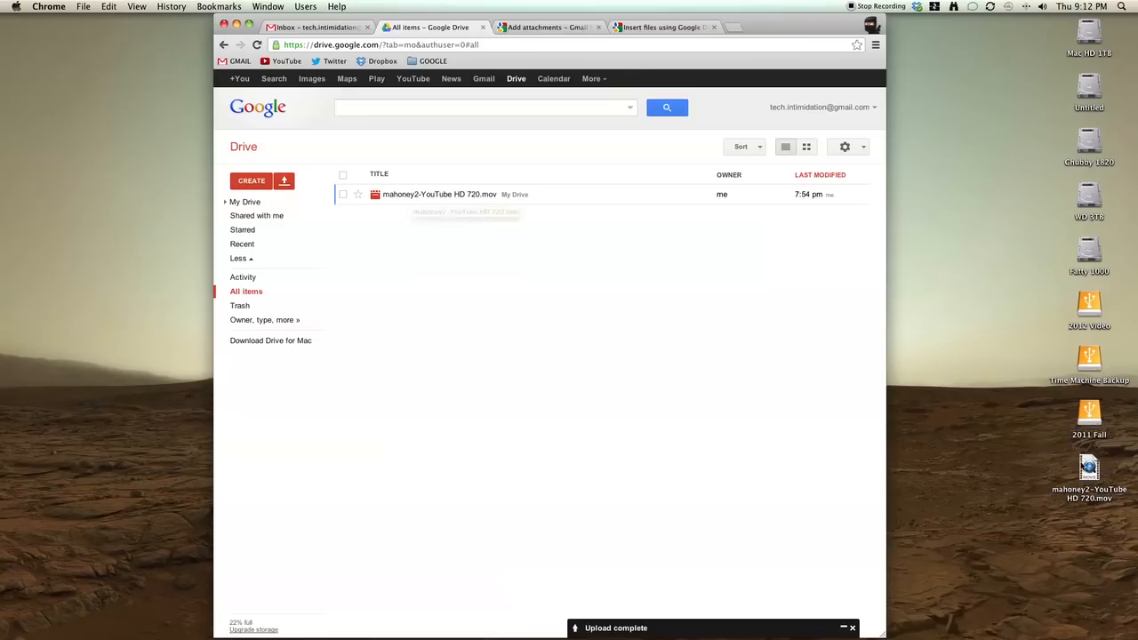
pyautogui.rightClick(1089, 476)
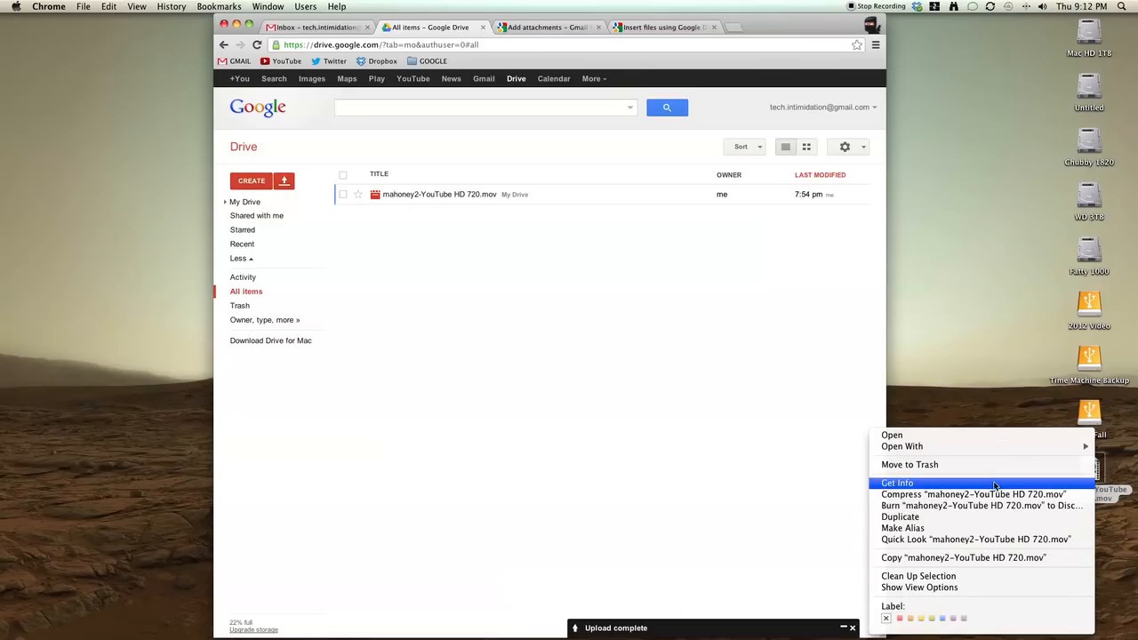
pyautogui.click(897, 483)
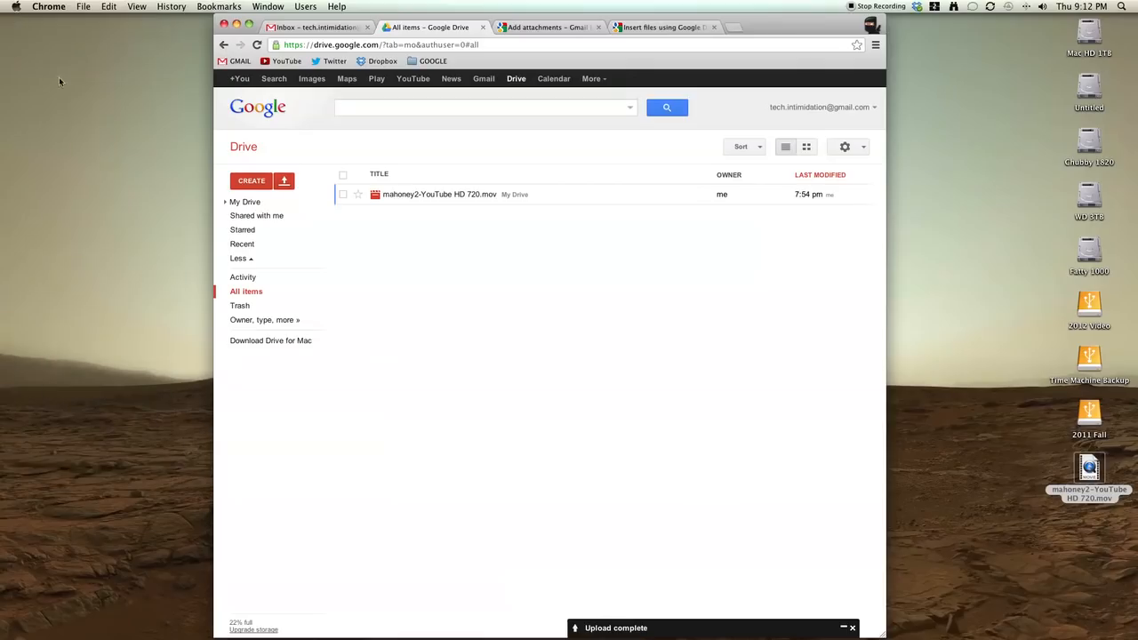
pyautogui.moveTo(411, 214)
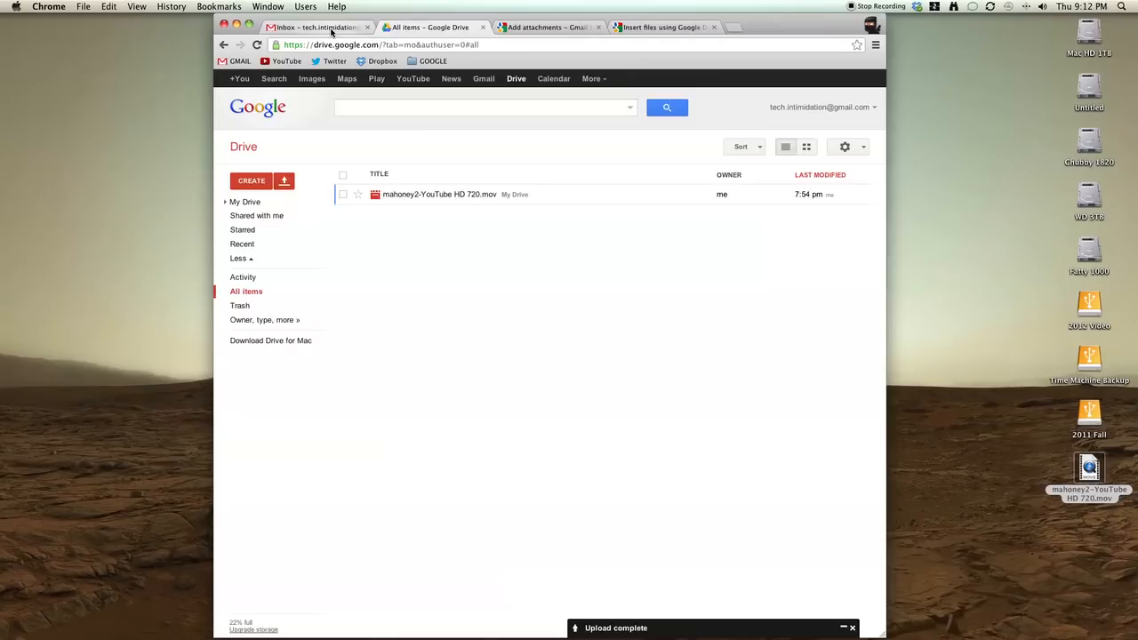
# Back in the Gmail draft, bring up the Insert files using Google Drive window
pyautogui.click(311, 27)
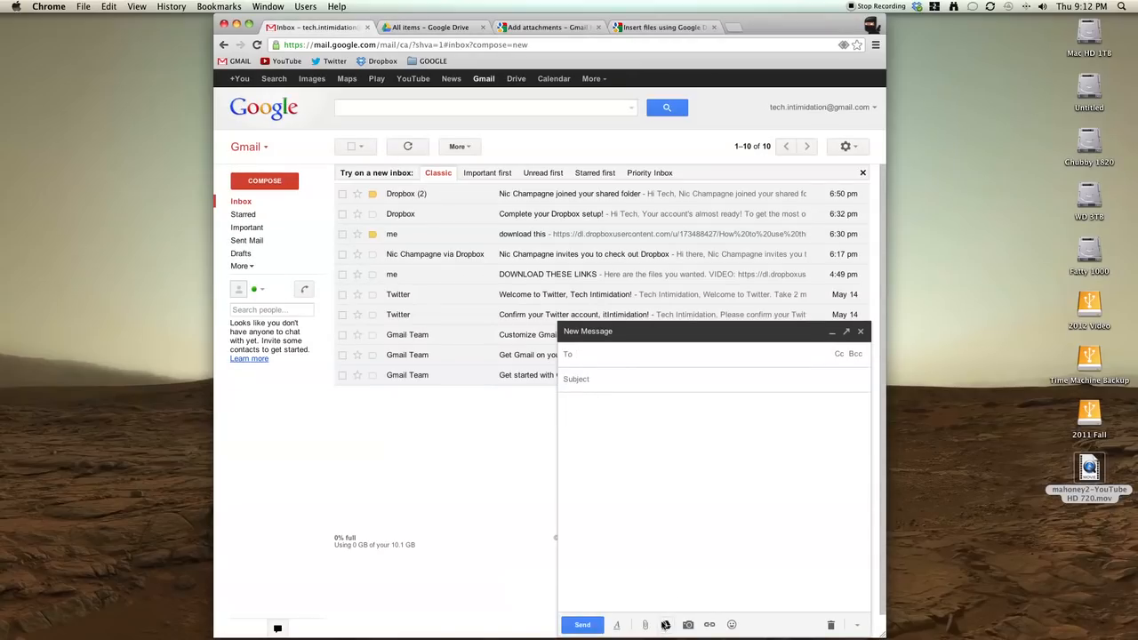
pyautogui.moveTo(645, 625)
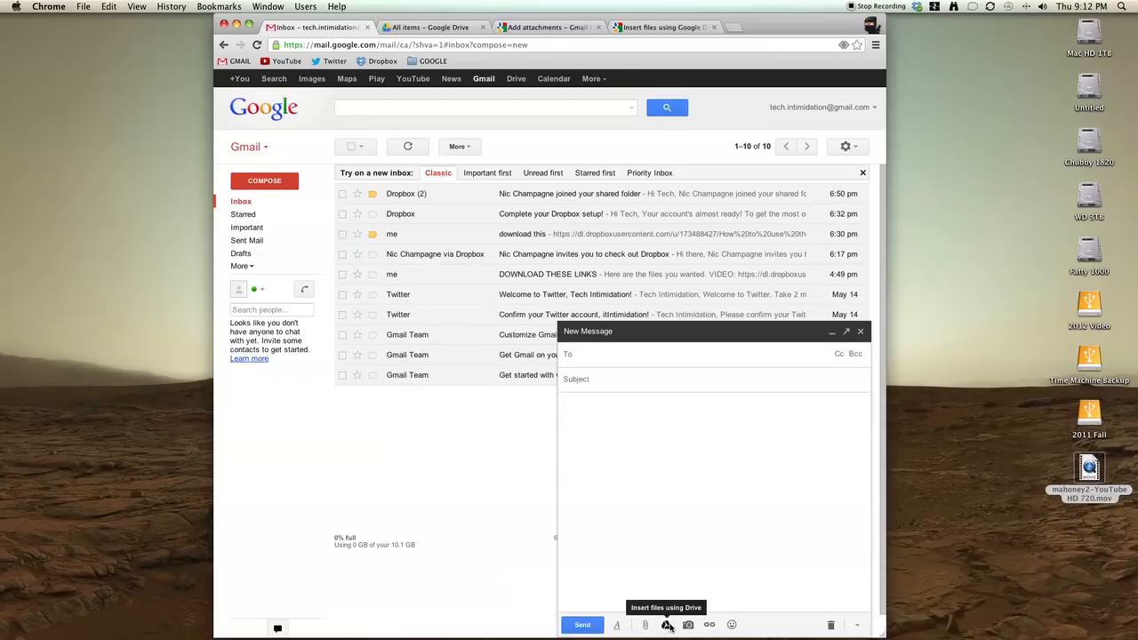
pyautogui.click(666, 624)
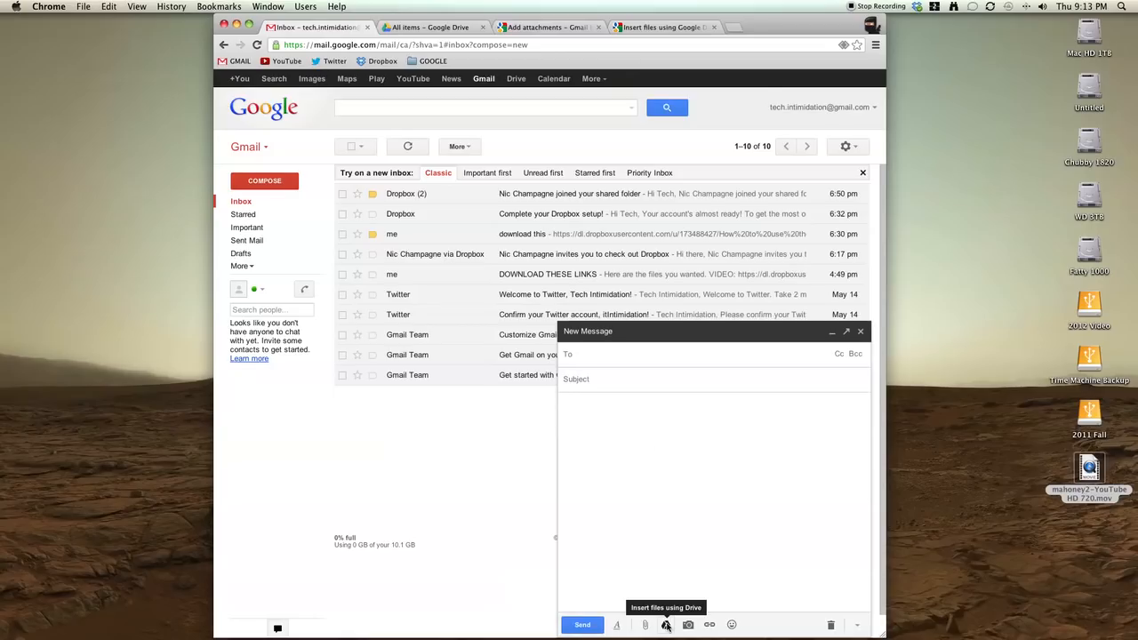
pyautogui.click(666, 624)
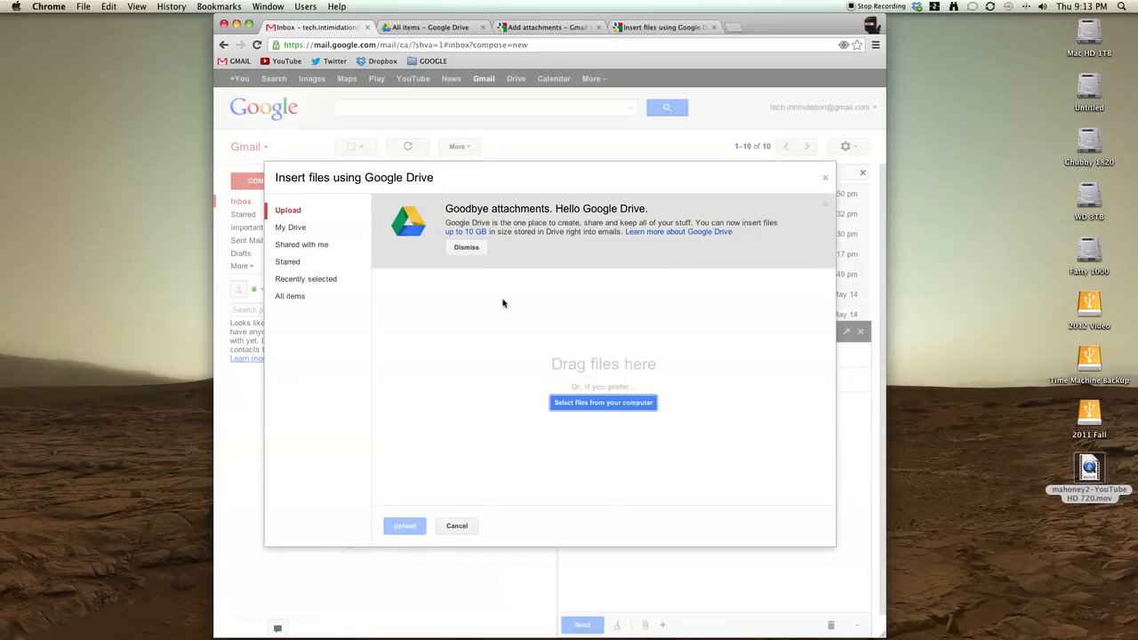
pyautogui.moveTo(462, 344)
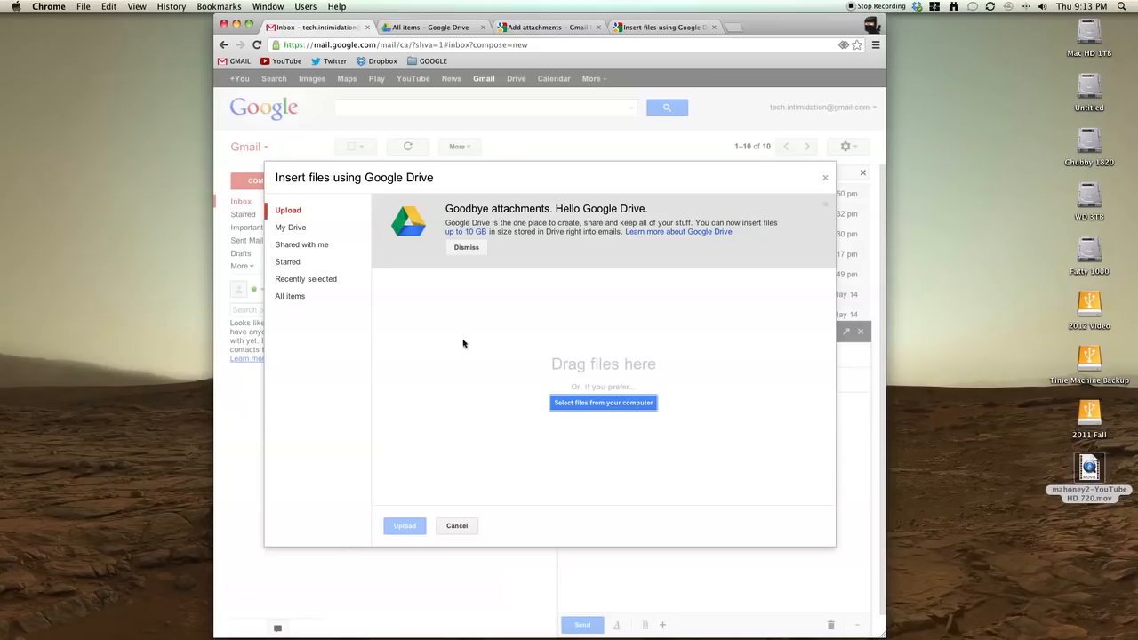
pyautogui.moveTo(299, 223)
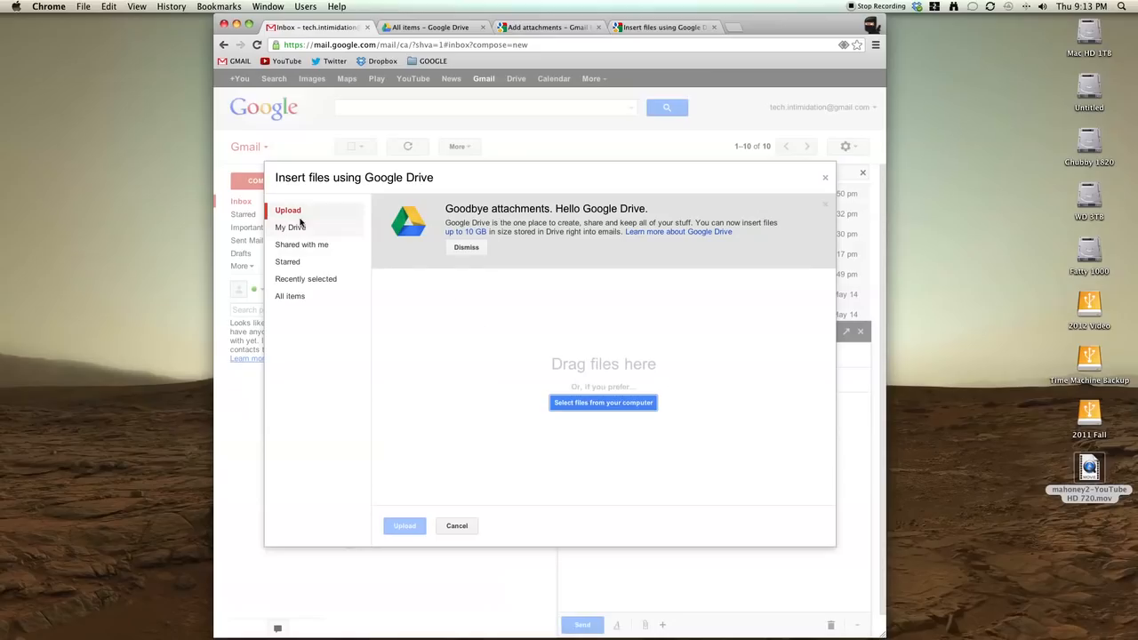
# Insert mahoney2-YouTube HD 720.mov from My Drive into the message
pyautogui.click(292, 227)
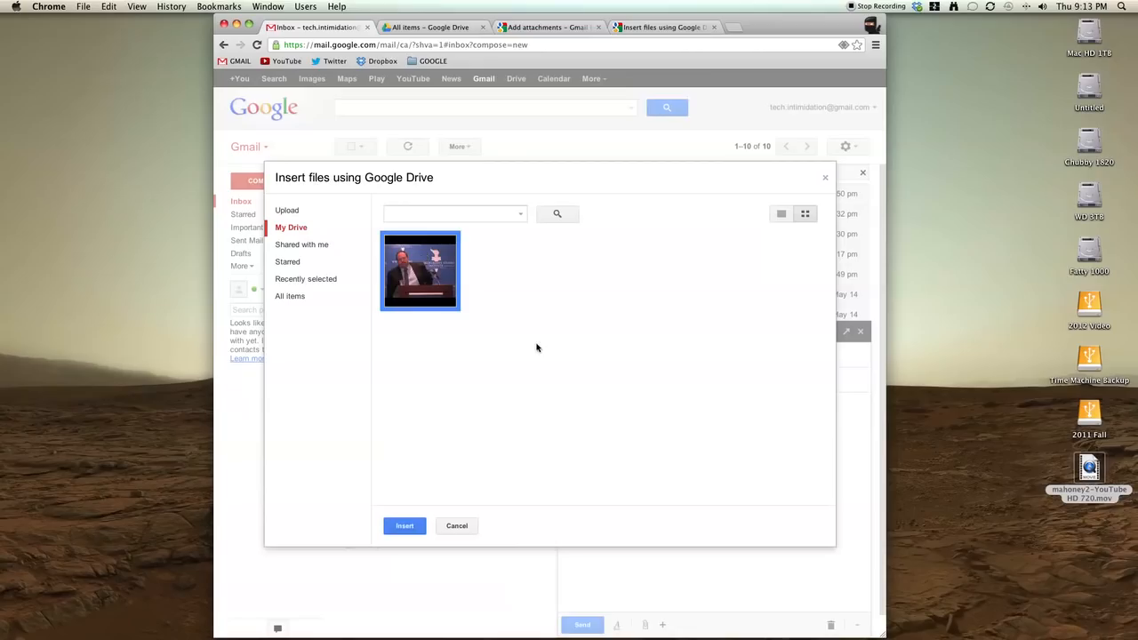
pyautogui.click(404, 525)
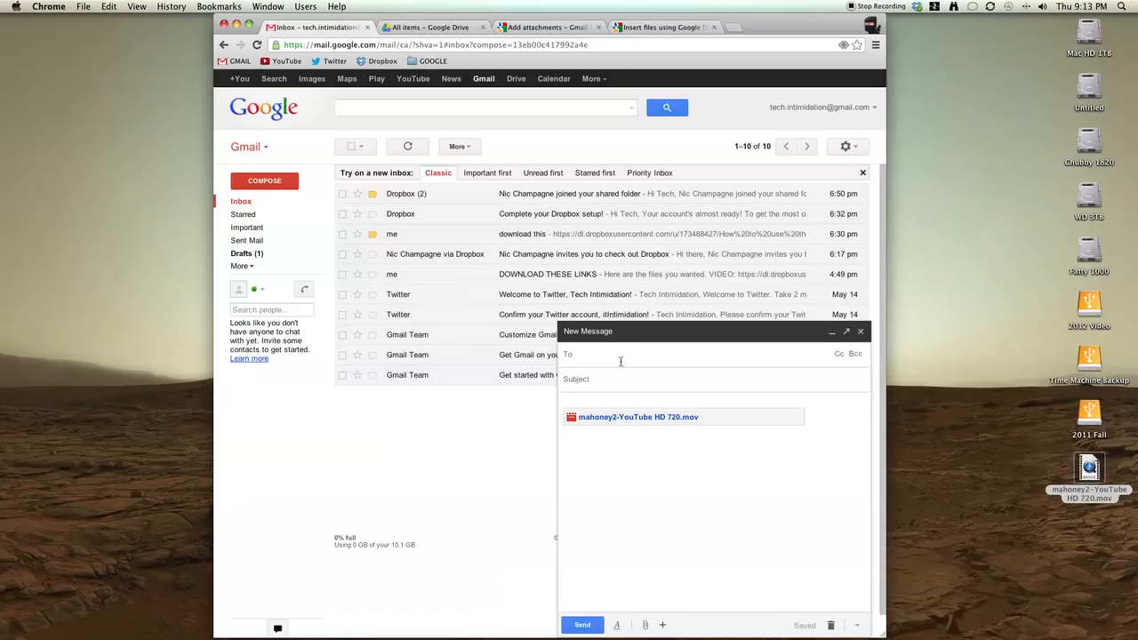
pyautogui.moveTo(620, 361)
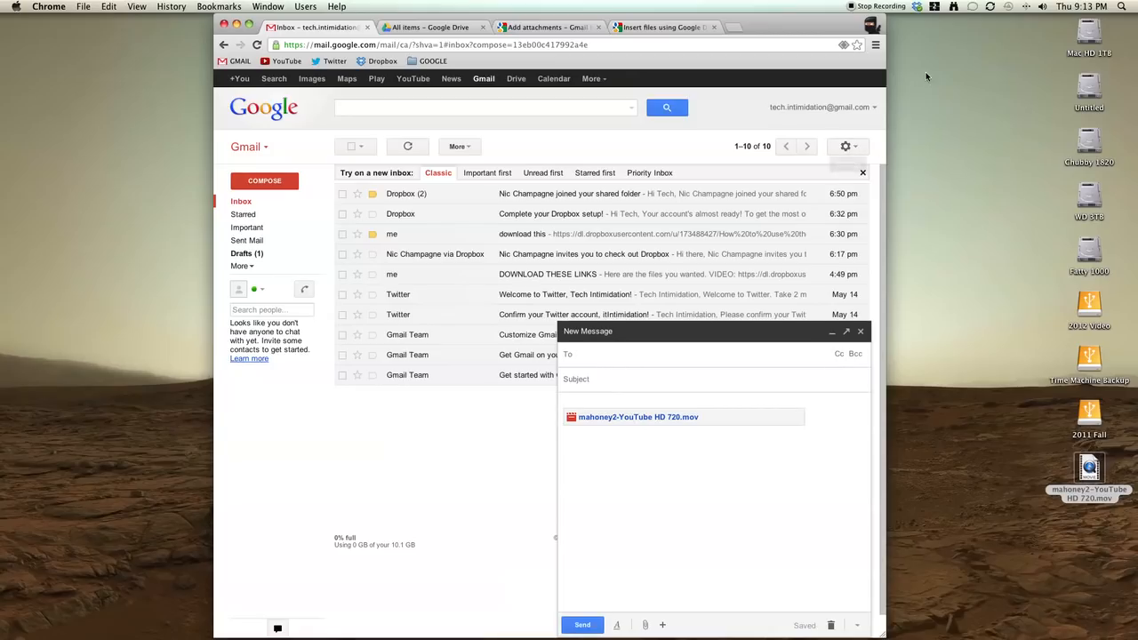
# Open the Dropbox folder from the menu-bar icon and go into Public
pyautogui.click(918, 7)
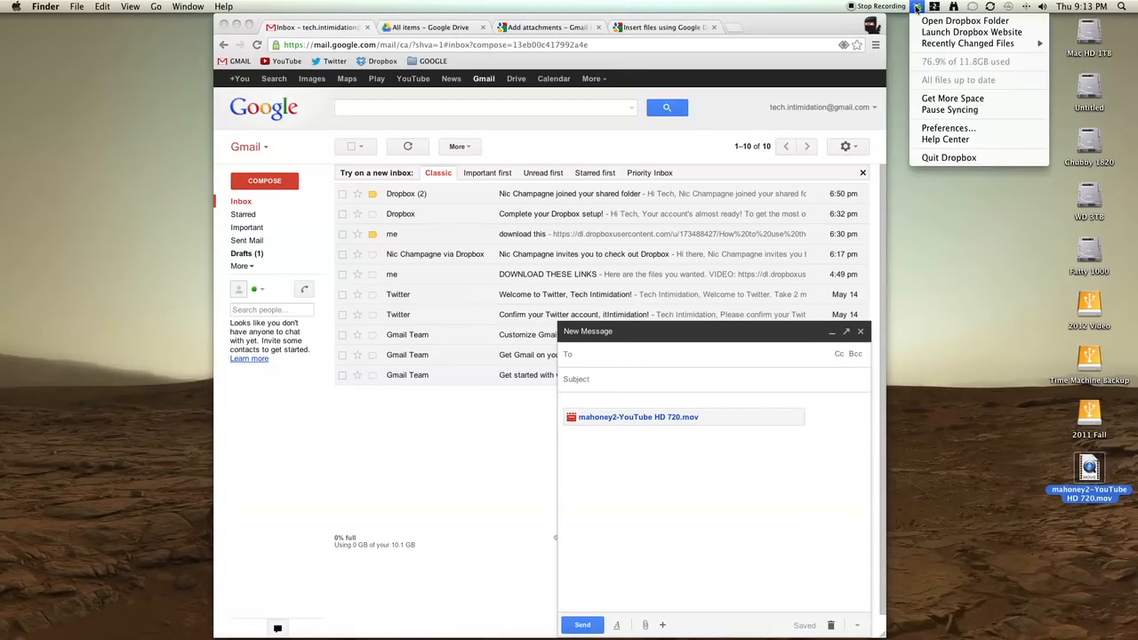
pyautogui.click(964, 21)
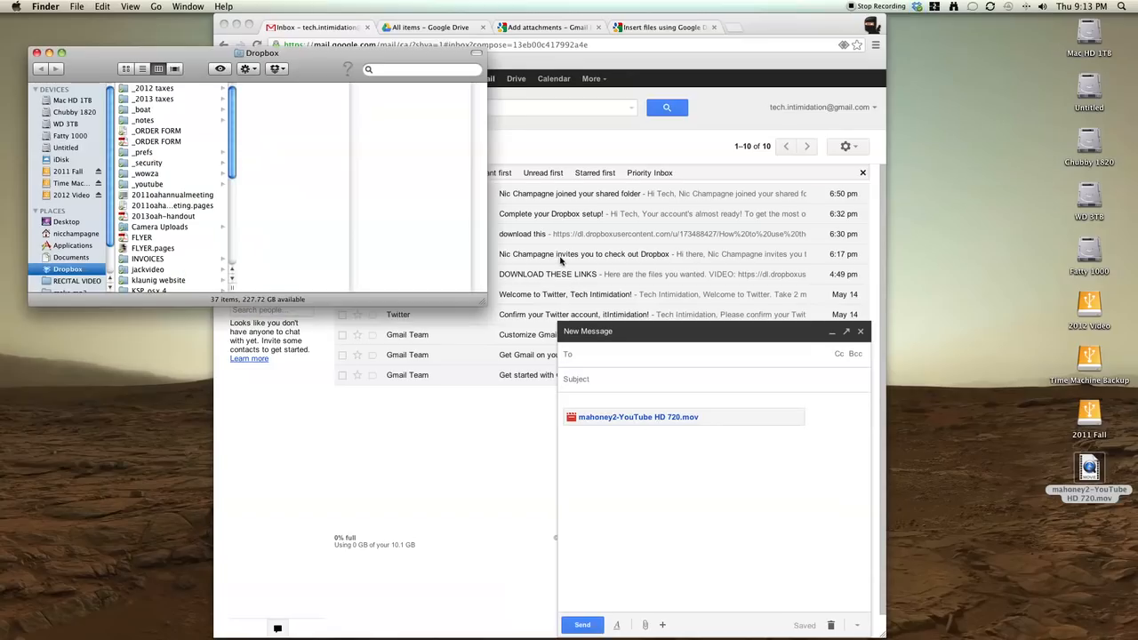
pyautogui.scroll(-3)
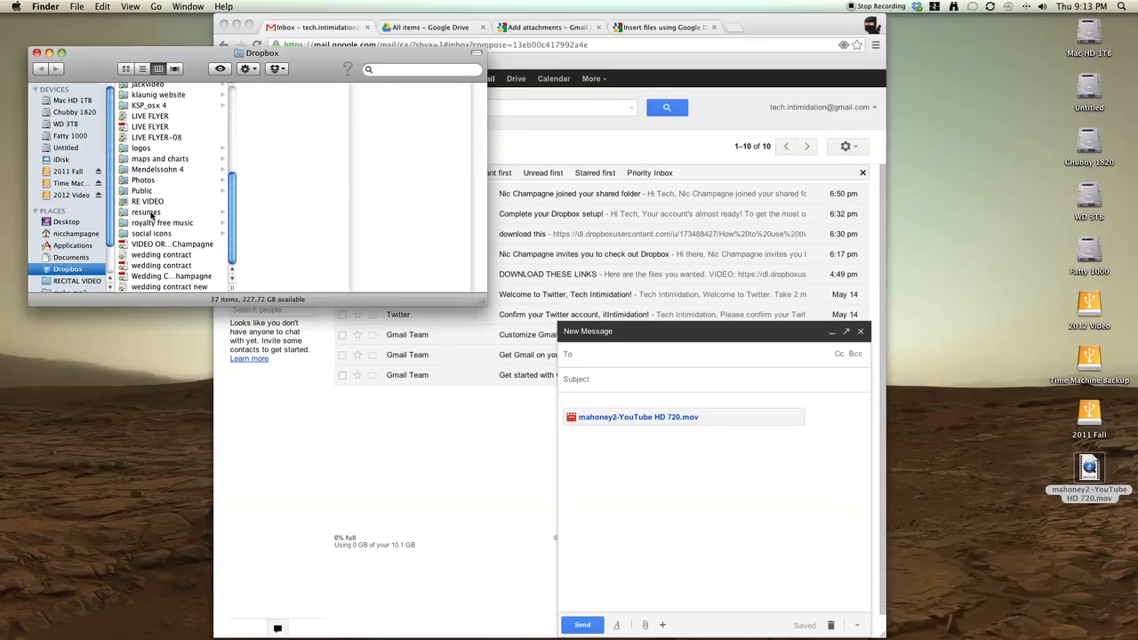
pyautogui.click(142, 191)
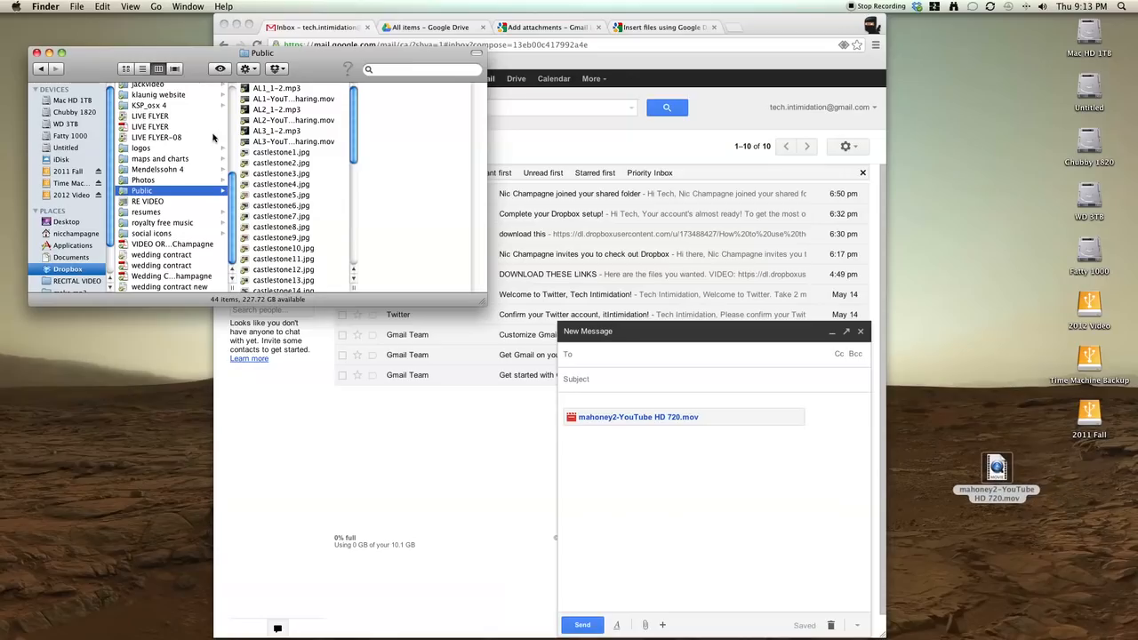
pyautogui.scroll(-3)
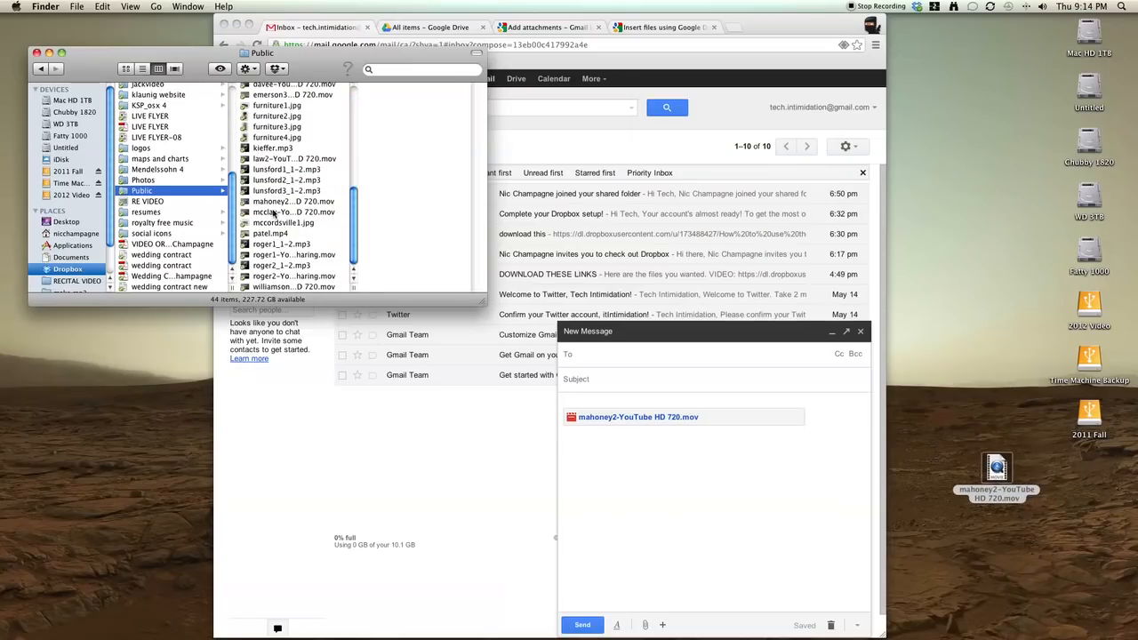
pyautogui.rightClick(272, 200)
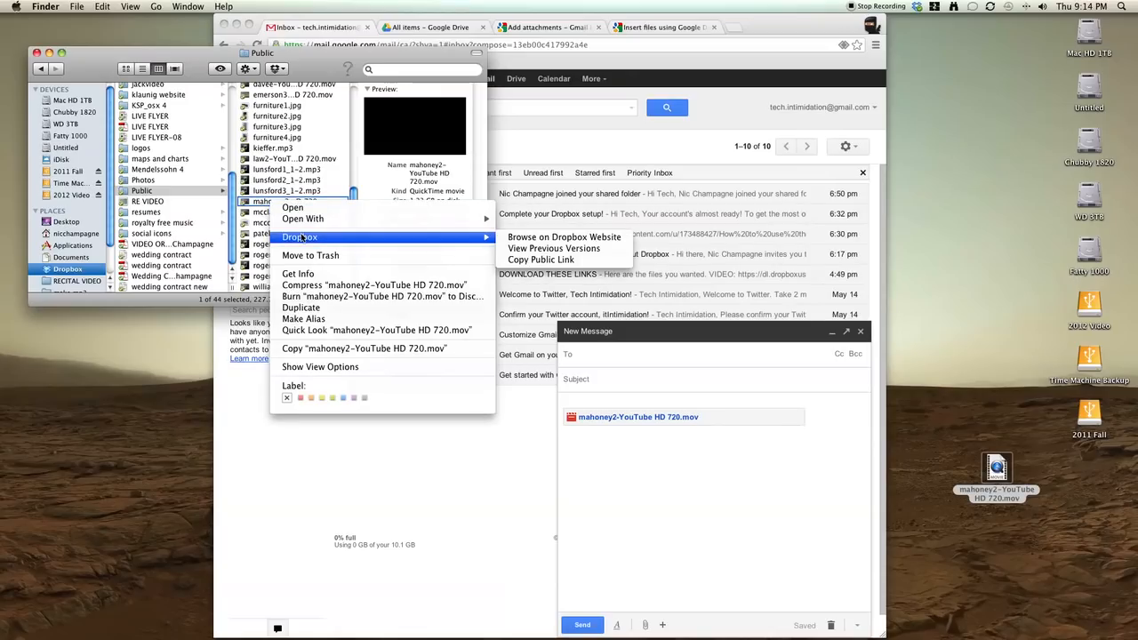
pyautogui.moveTo(564, 237)
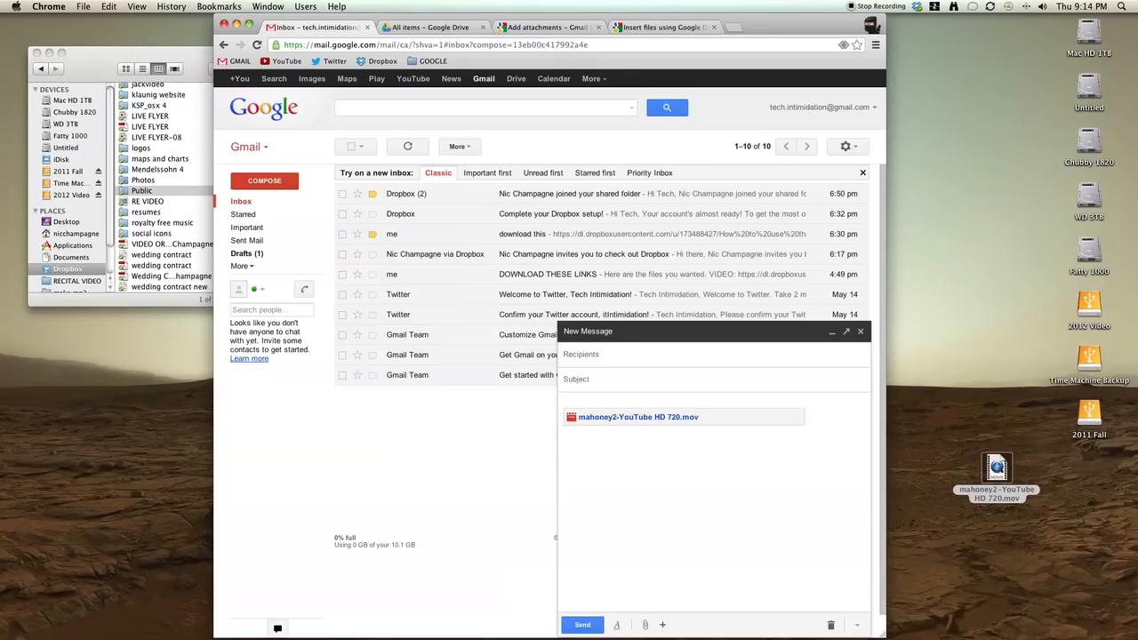
pyautogui.write('https://dl.dropboxusercontent.com/u/3084718/mahoney2-YouTube%20HD%20720.mov')
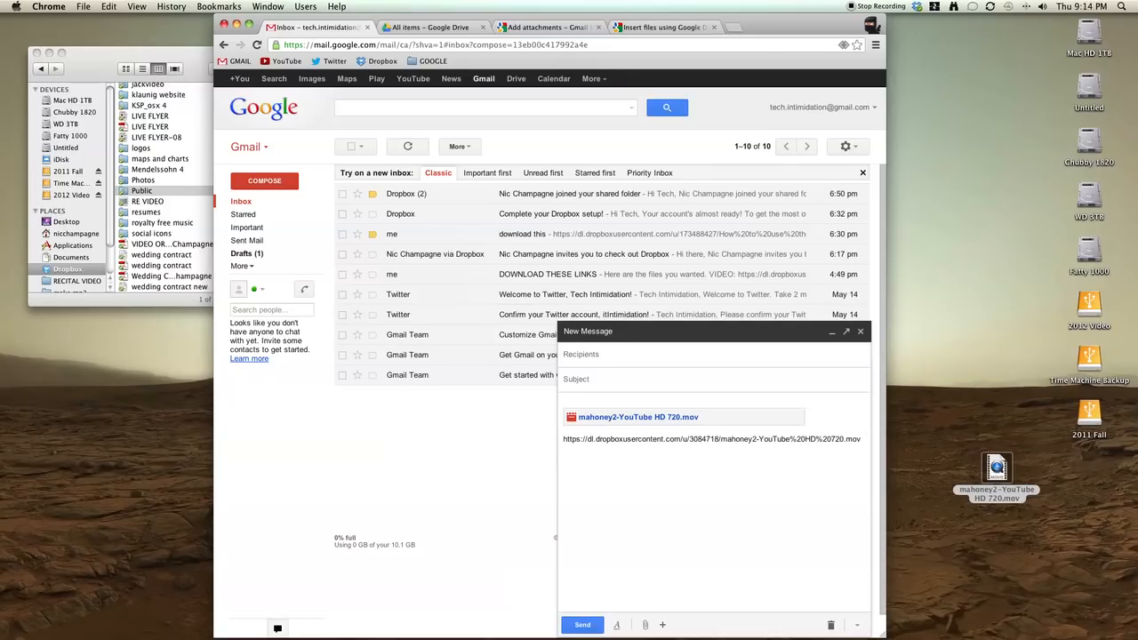